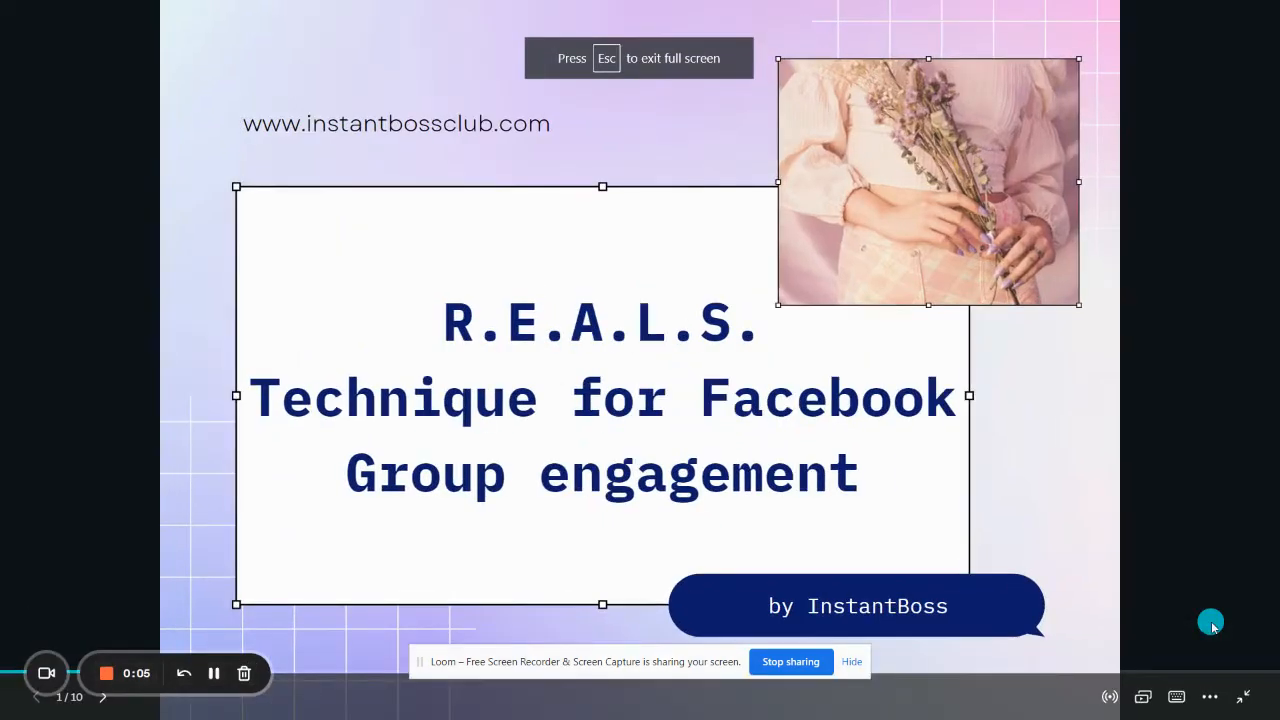
pyautogui.moveTo(1076, 418)
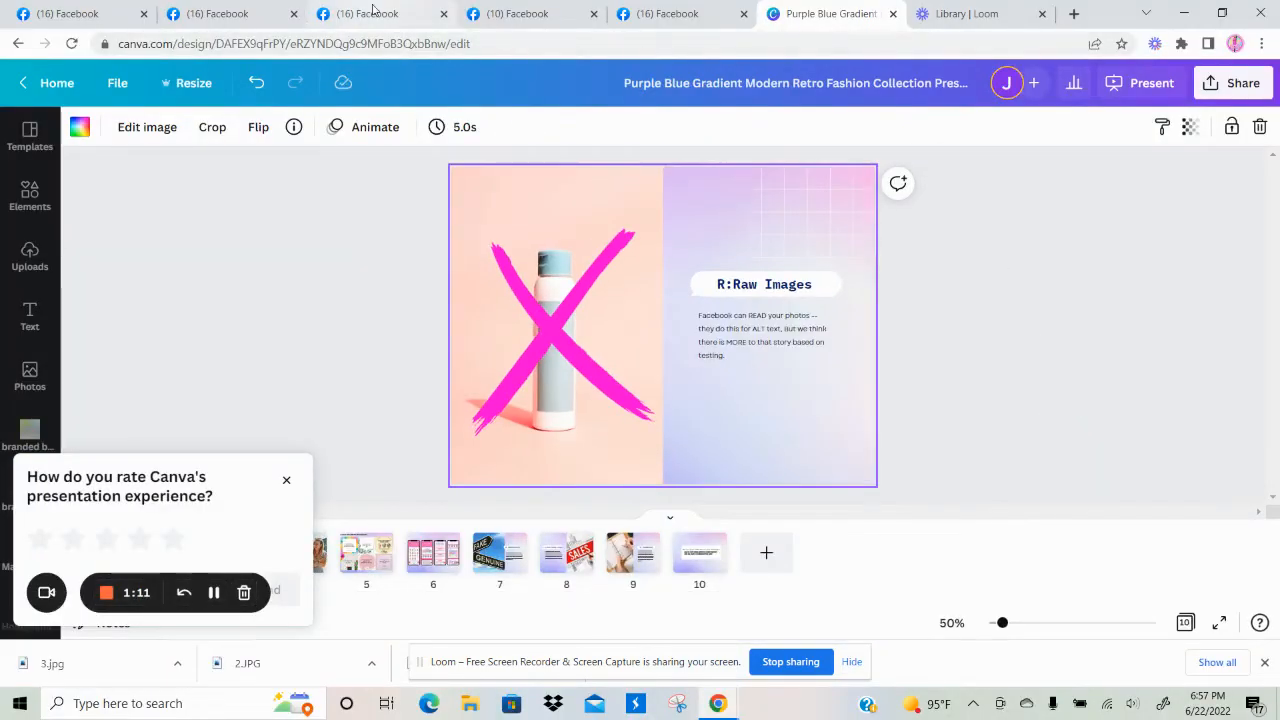
# - Switch to the Facebook post examples and bring up the bralette vendor photo post
pyautogui.click(360, 12)
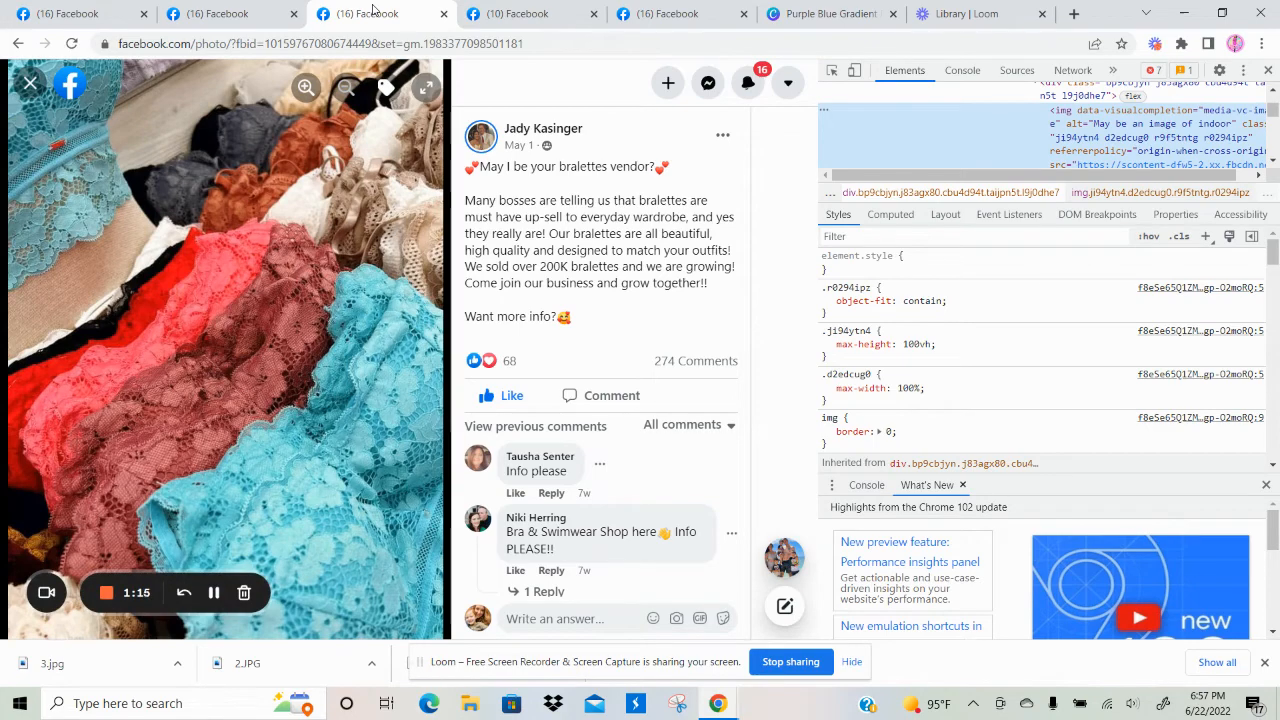
pyautogui.click(230, 12)
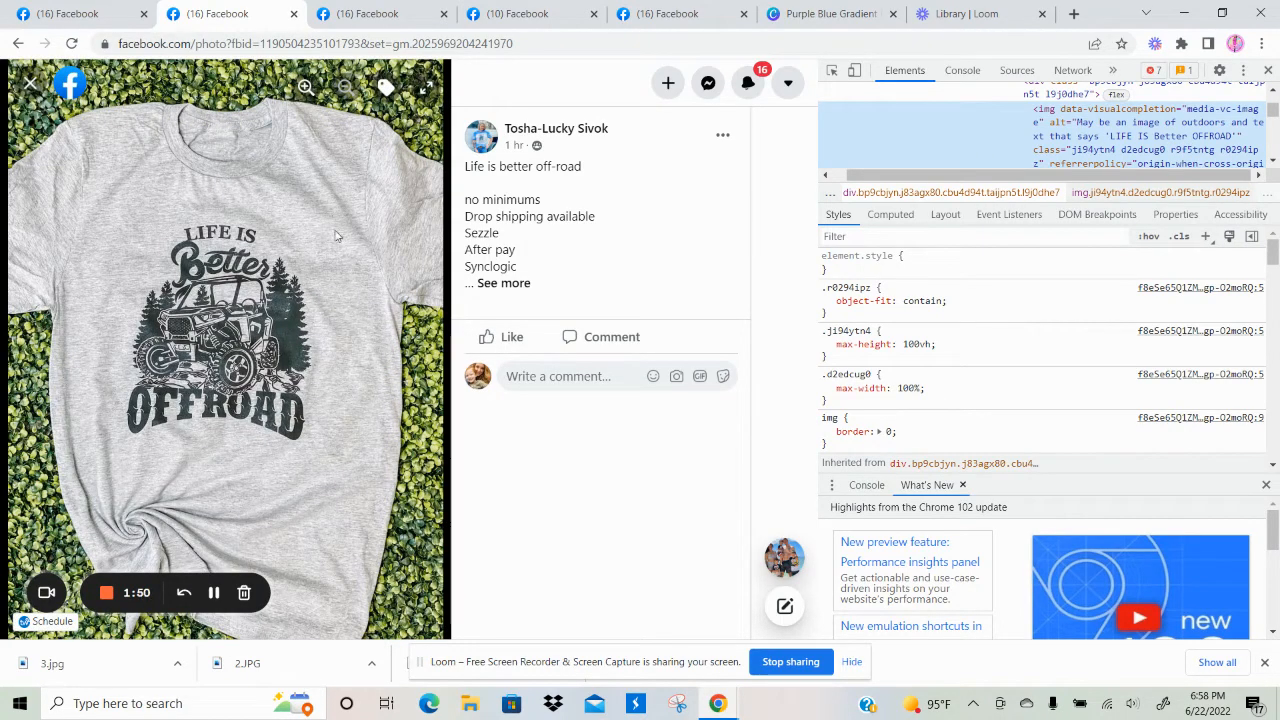
pyautogui.moveTo(344, 322)
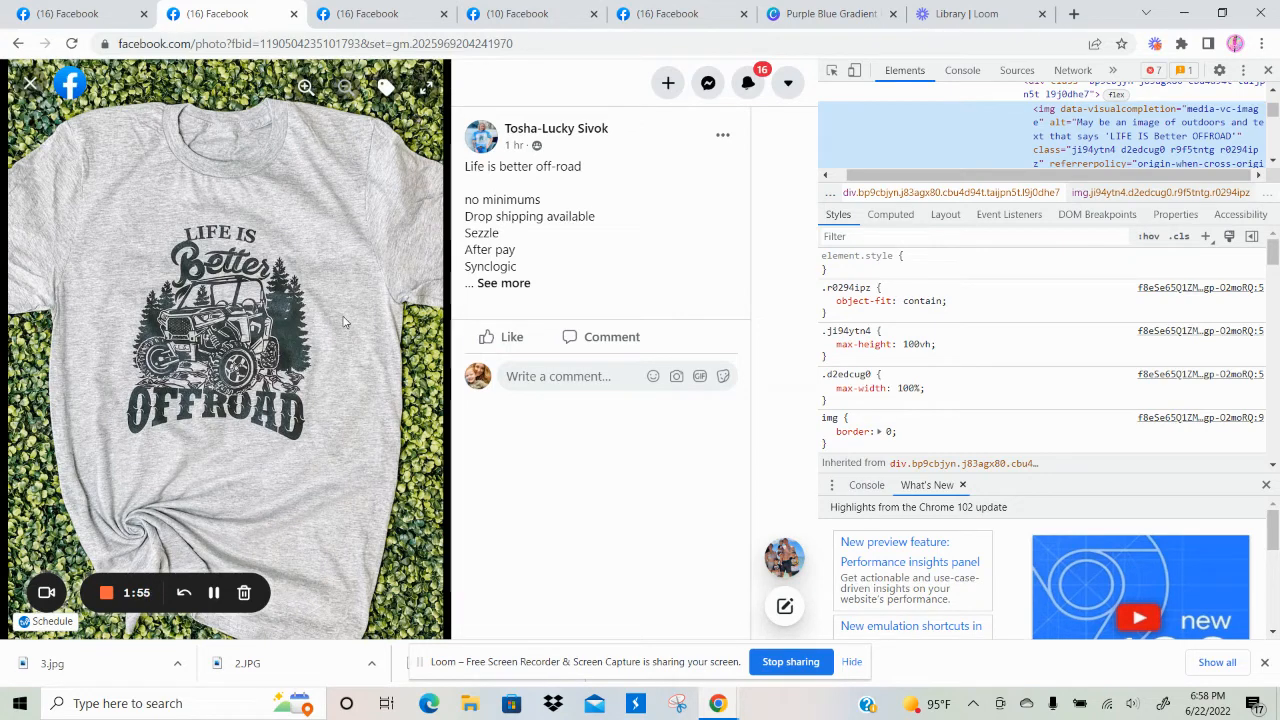
pyautogui.moveTo(408, 344)
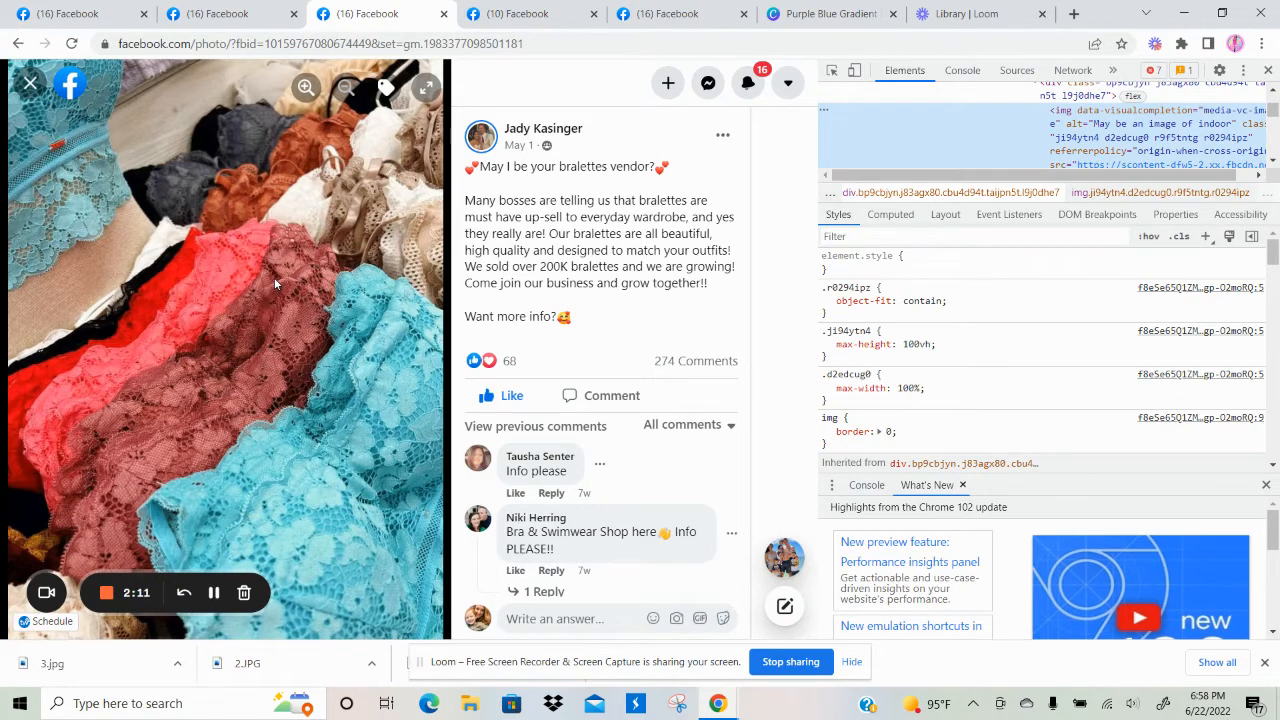
pyautogui.click(530, 12)
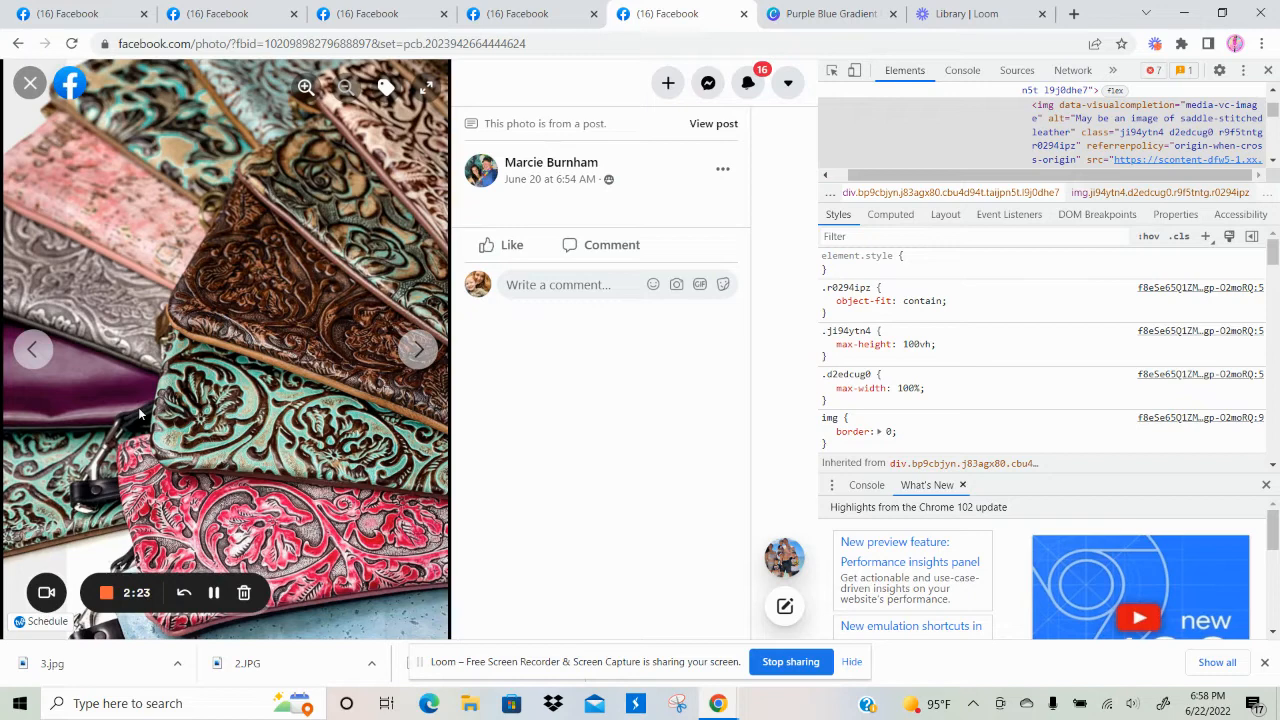
pyautogui.moveTo(162, 432)
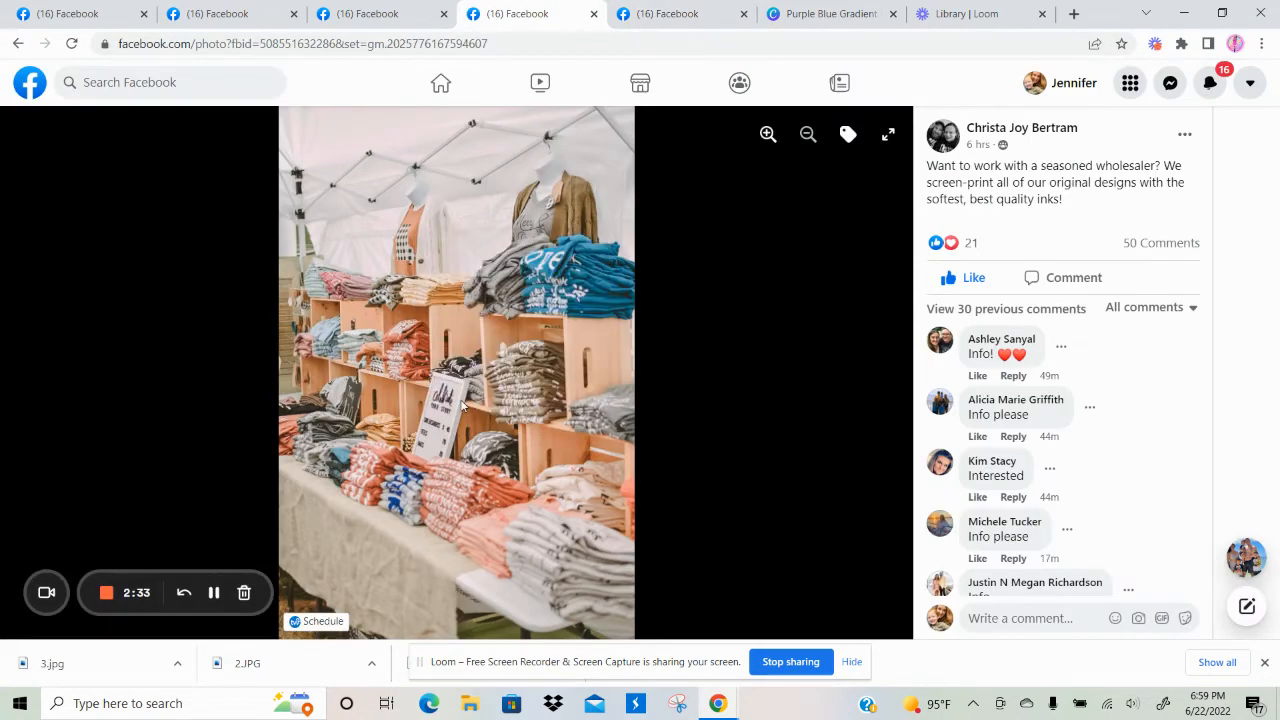
pyautogui.press('f12')
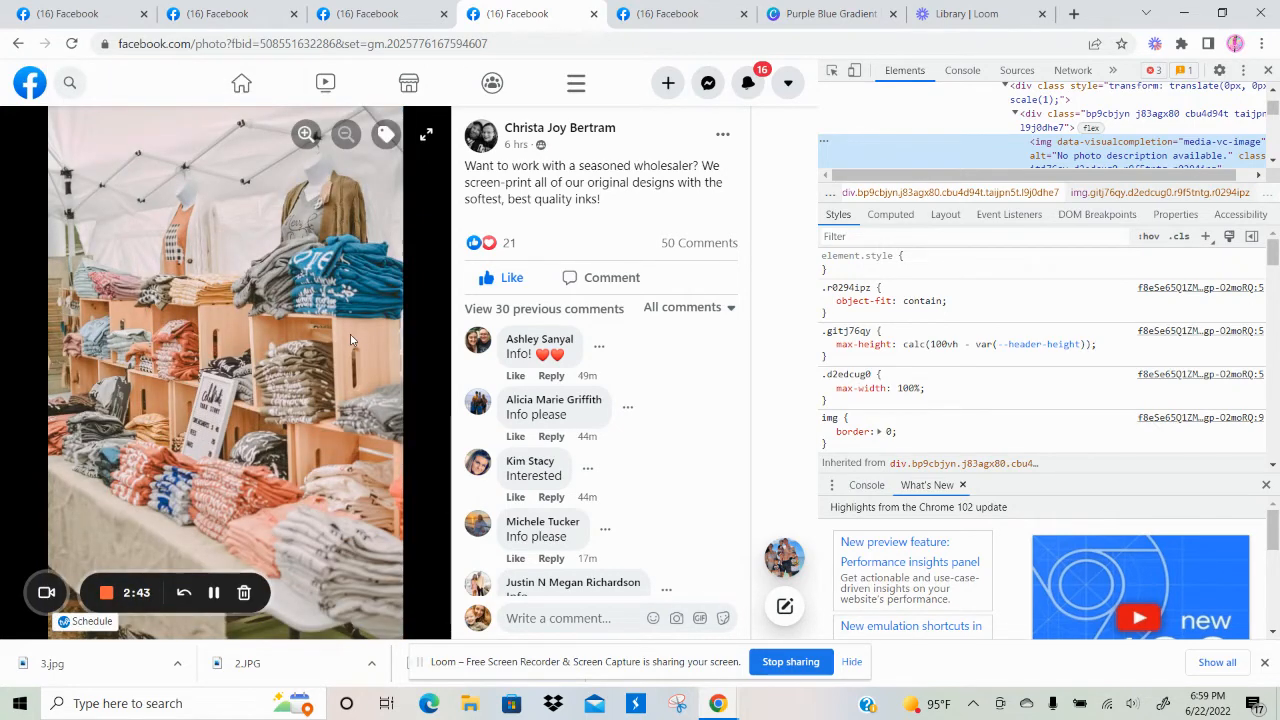
pyautogui.moveTo(520, 232)
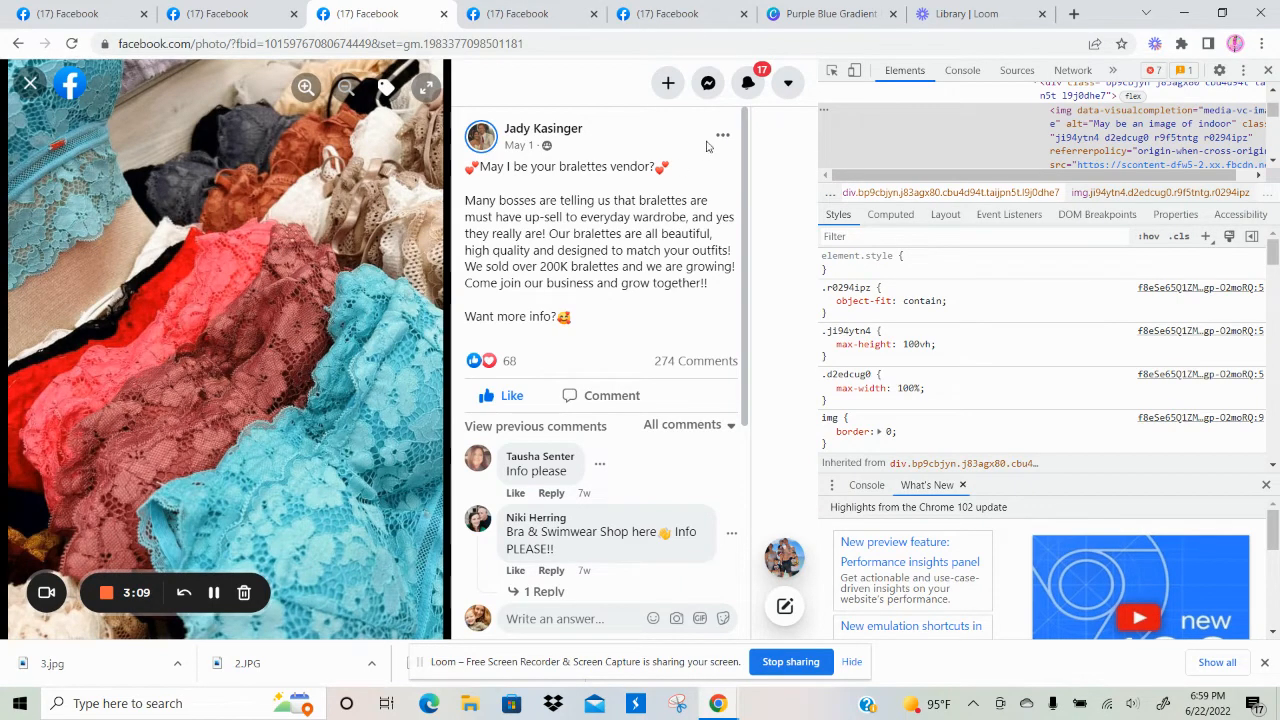
# - Return to the Canva presentation and present the slides full screen
pyautogui.click(832, 12)
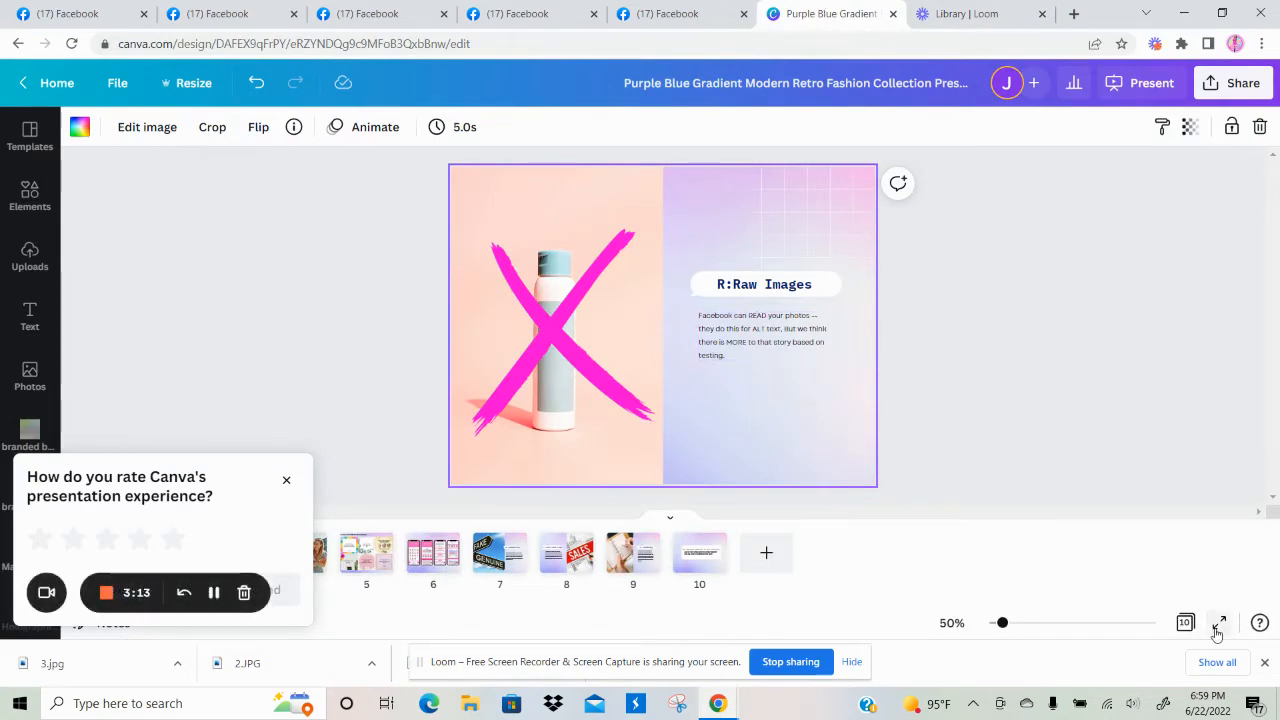
pyautogui.click(1220, 622)
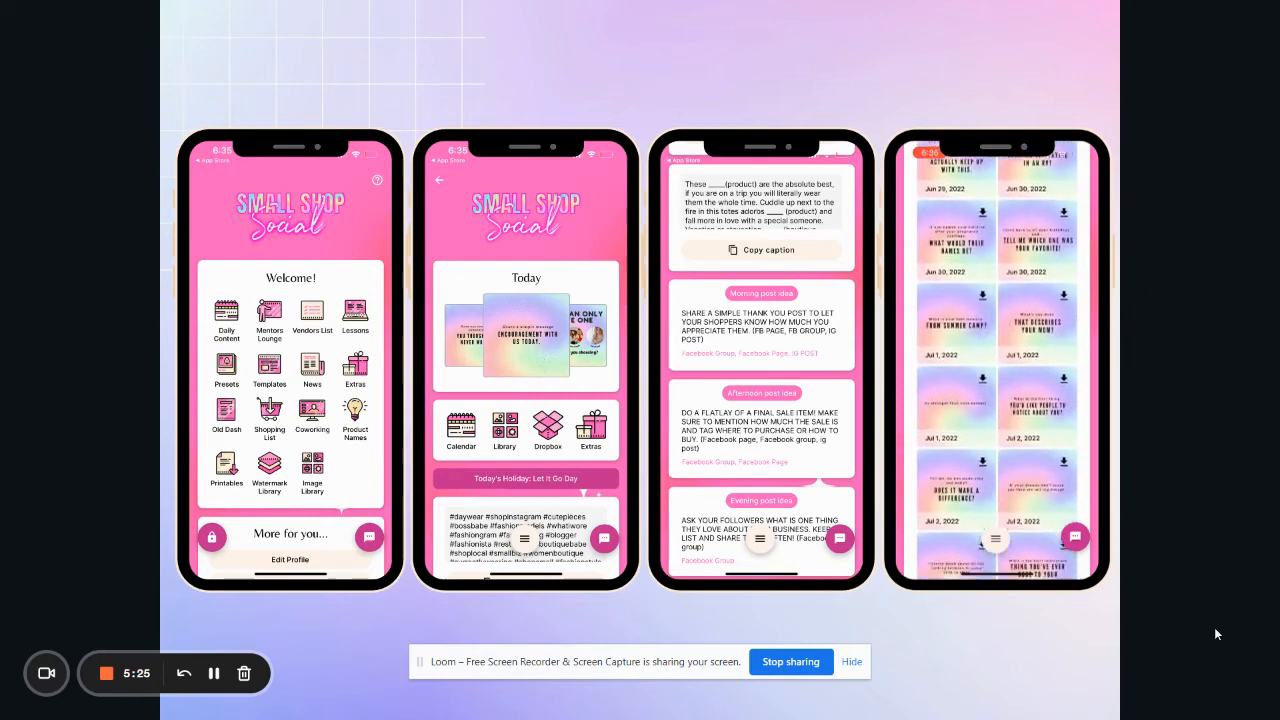
# - Advance to the slide with the four Small Shop Social app phone mockups
pyautogui.scroll(-3)
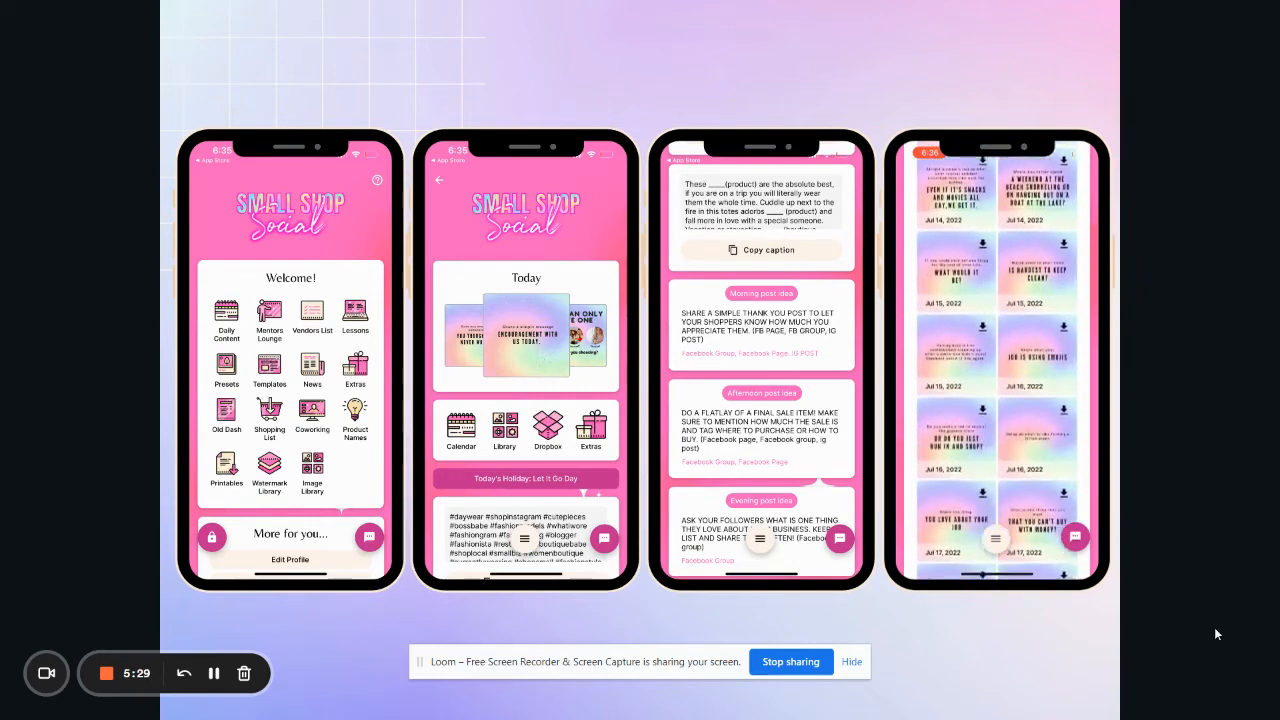
pyautogui.scroll(-3)
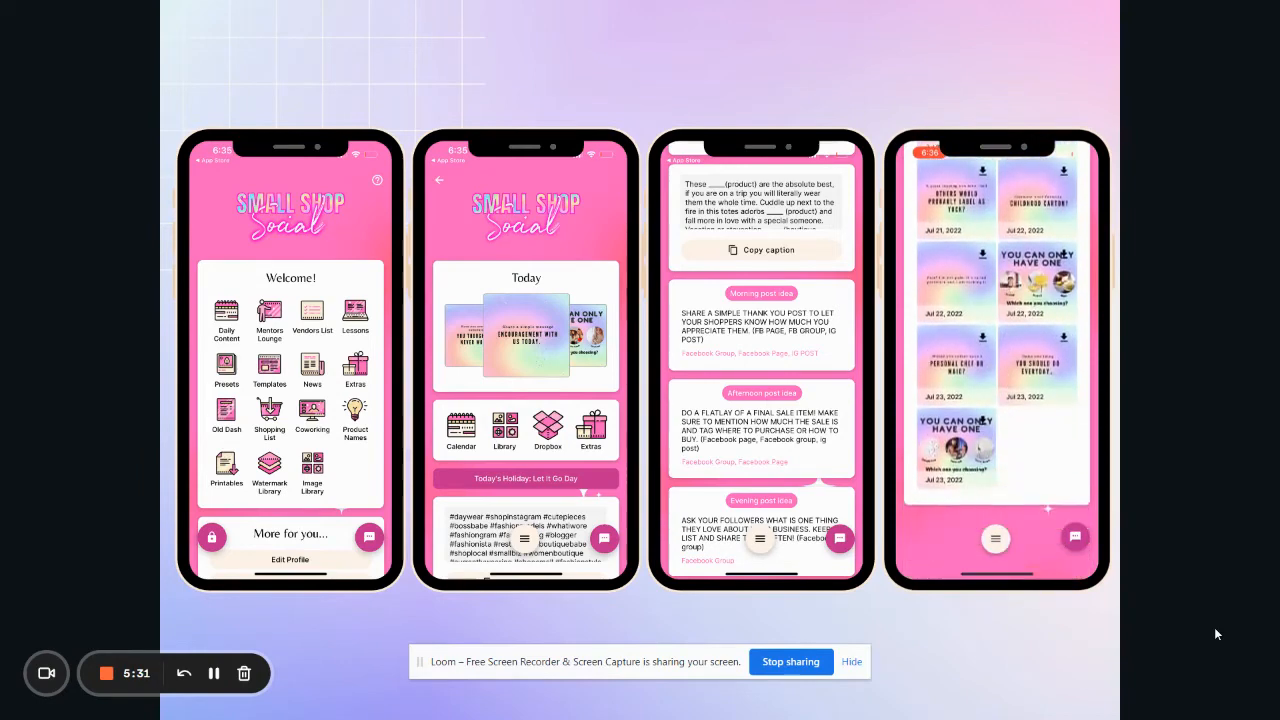